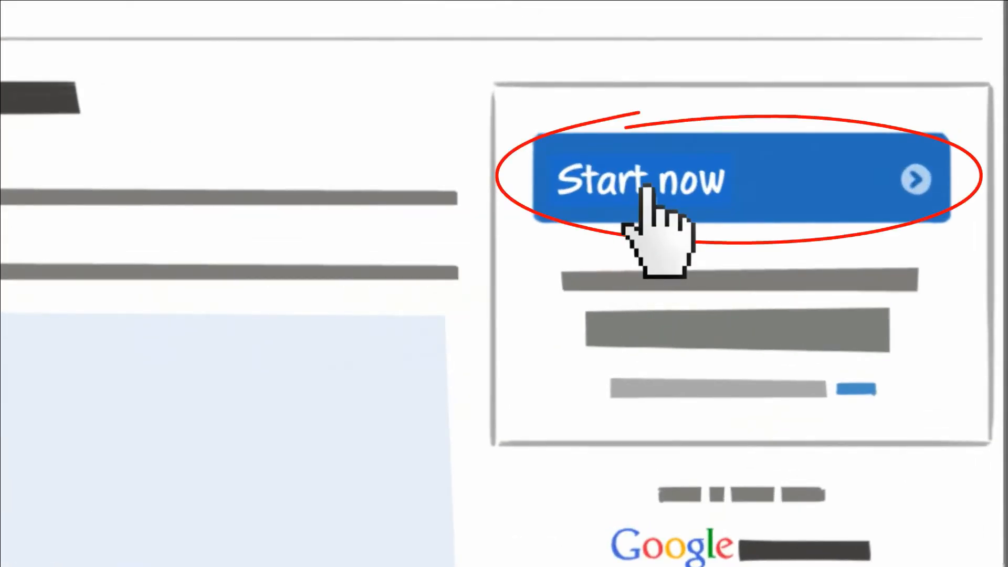
- Submit the sign-up form with email, password and verification text via Start now
{"action": "left_click", "coordinate": [642, 180]}
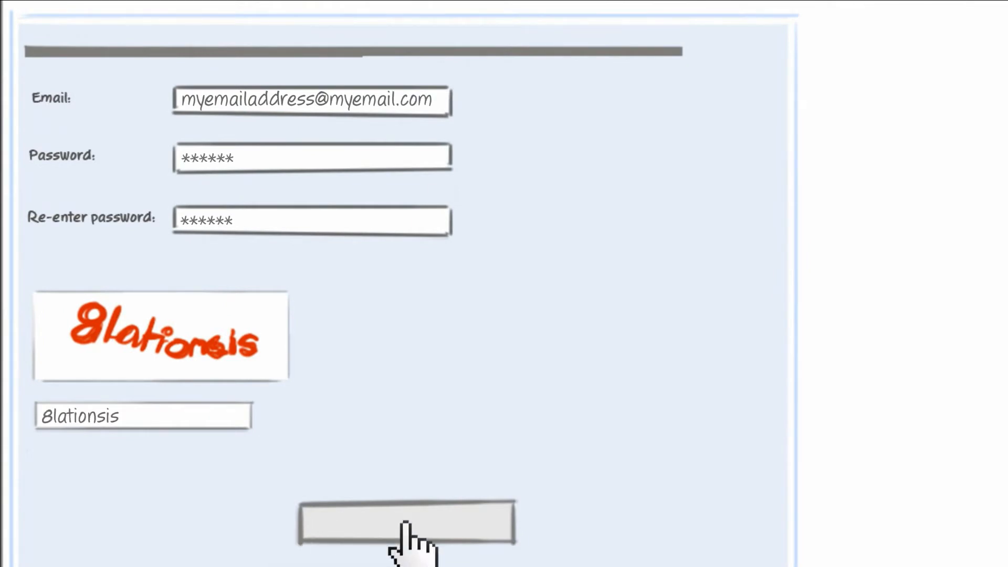
{"action": "left_click", "coordinate": [406, 523]}
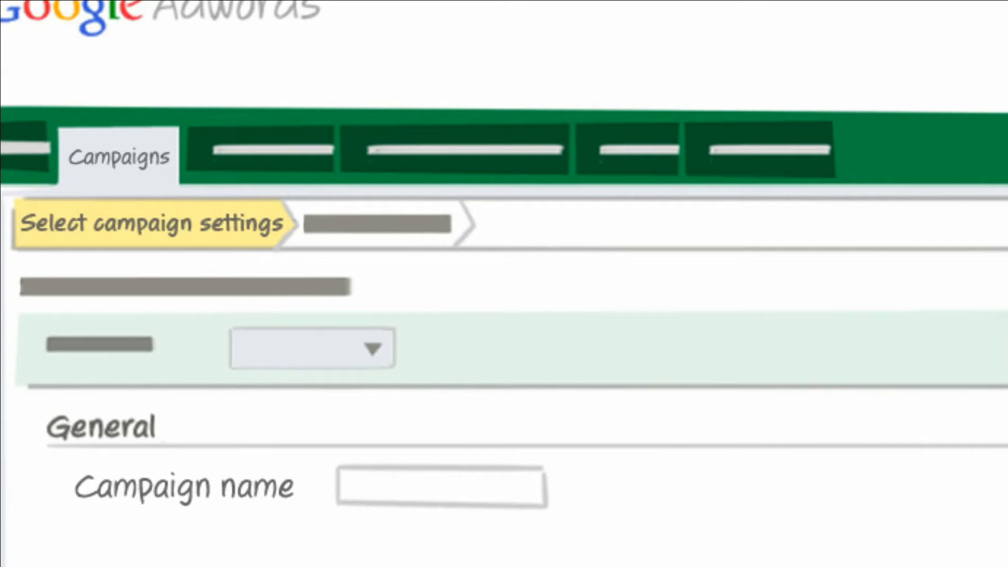
- Name the first campaign 'Summer shoe sale' in the Campaign name field
{"action": "type", "text": "Summer shoe sale"}
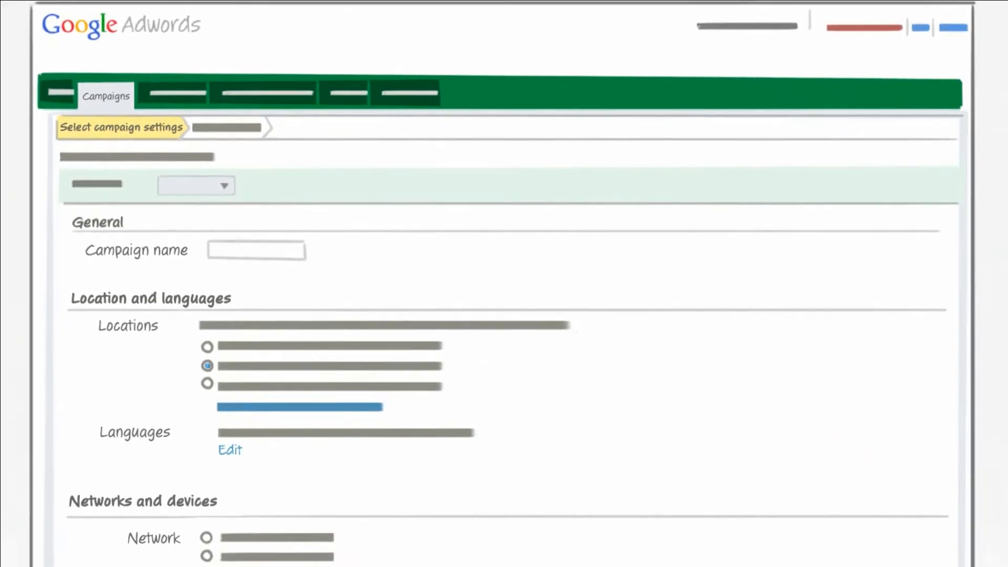
{"action": "scroll", "scroll_direction": "down", "scroll_amount": 3}
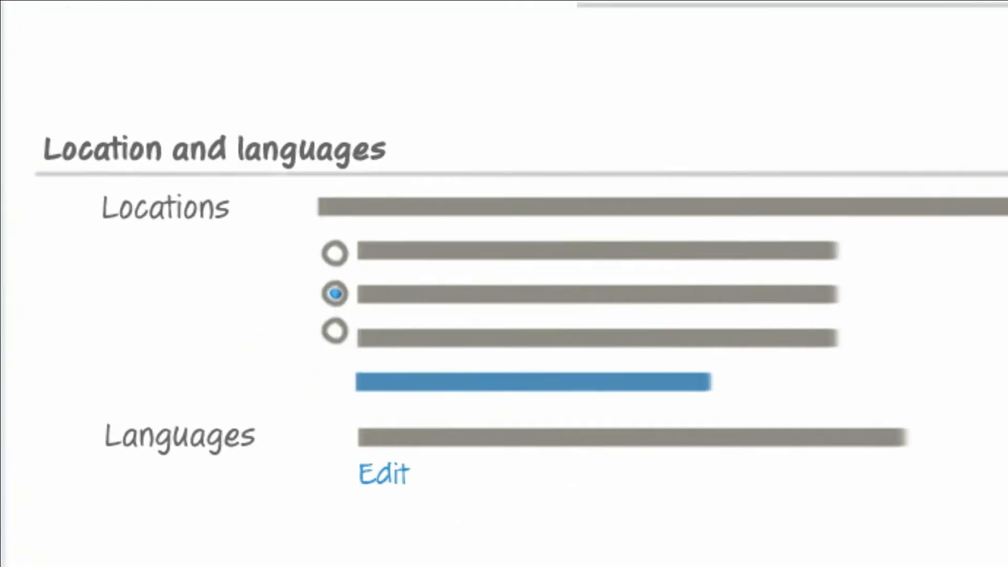
{"action": "scroll", "scroll_direction": "down", "scroll_amount": 3}
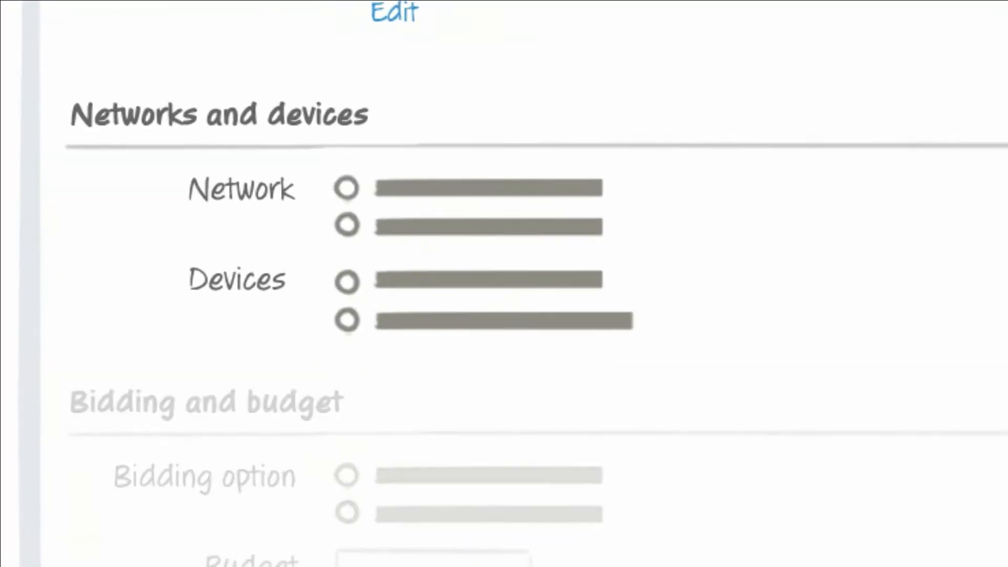
{"action": "scroll", "scroll_direction": "up", "scroll_amount": 3}
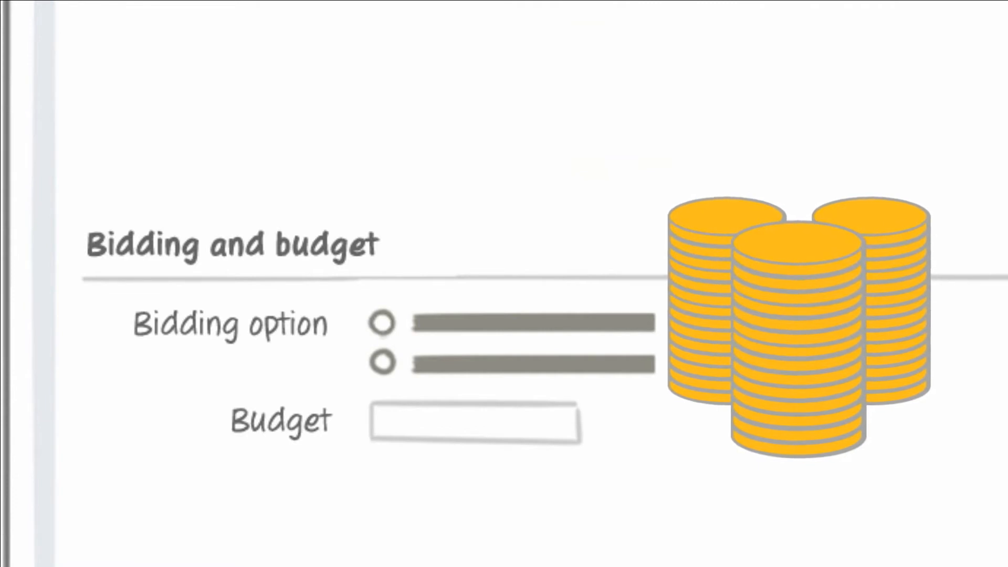
{"action": "left_click", "coordinate": [382, 321]}
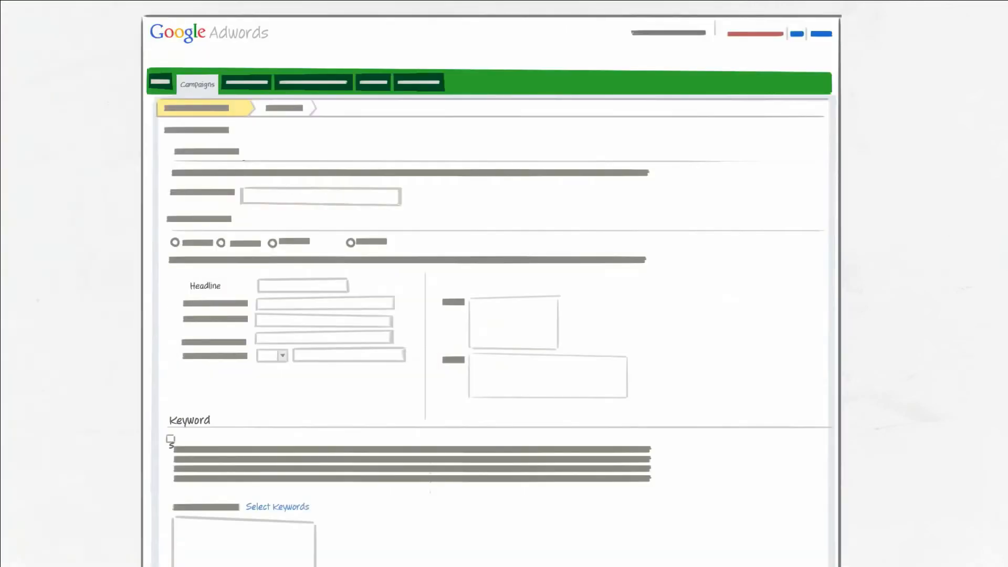
- Enter 'Comfortable Shoes' as the text ad's headline
{"action": "type", "text": "Comfortable Shoes"}
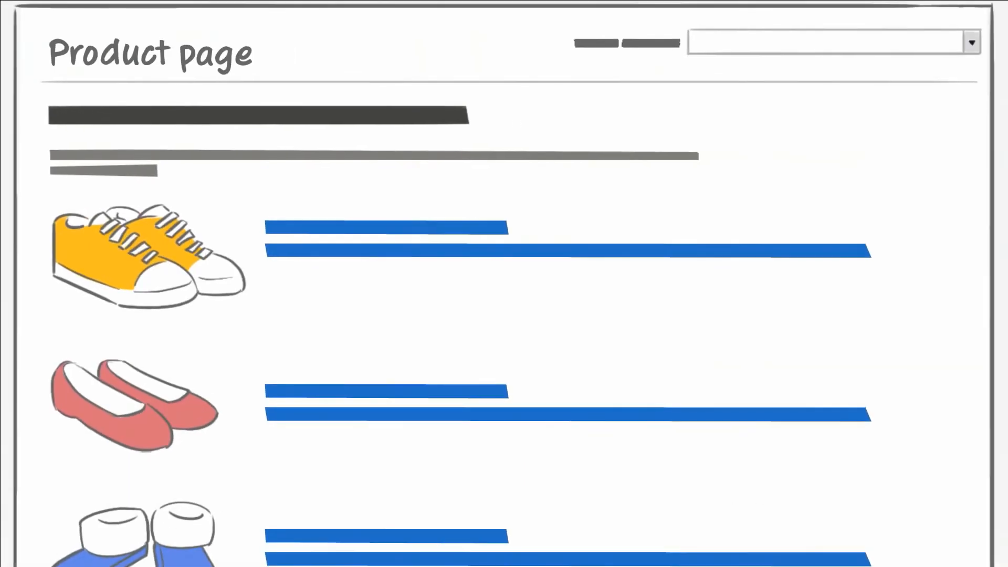
{"action": "scroll", "scroll_direction": "up", "scroll_amount": 3}
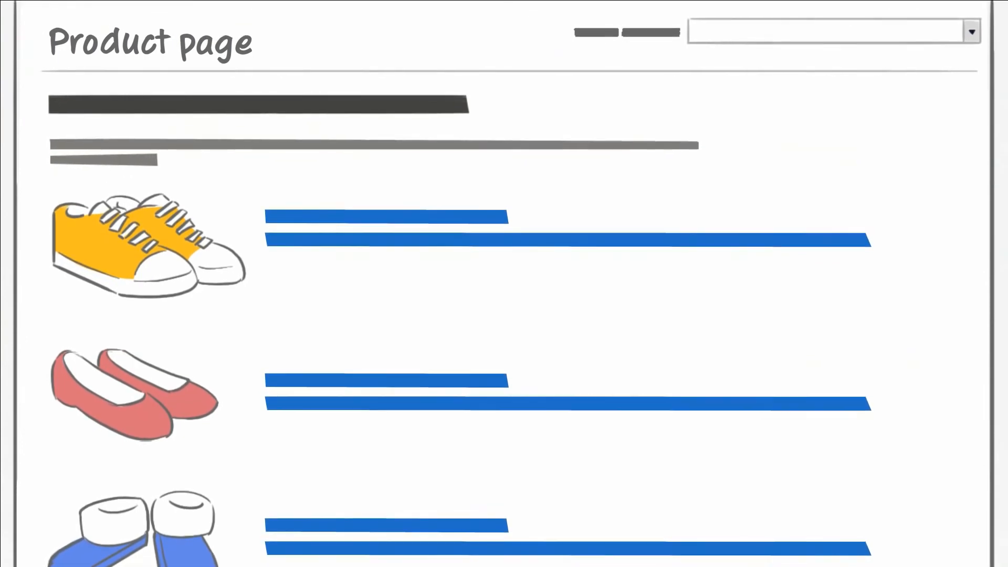
{"action": "scroll", "scroll_direction": "up", "scroll_amount": 3}
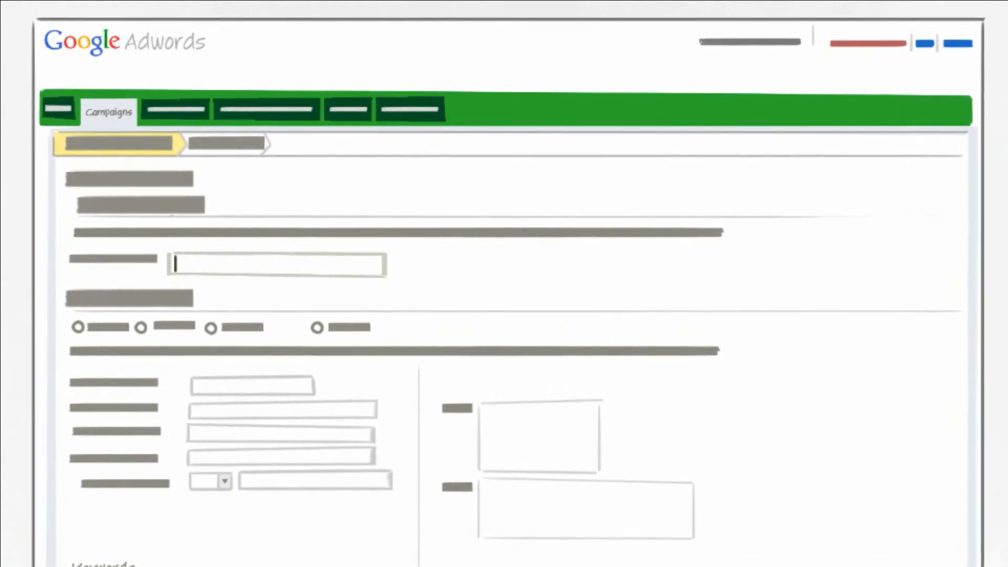
- Add 'White summer sandals' to the campaign's keyword list
{"action": "scroll", "scroll_direction": "down", "scroll_amount": 3}
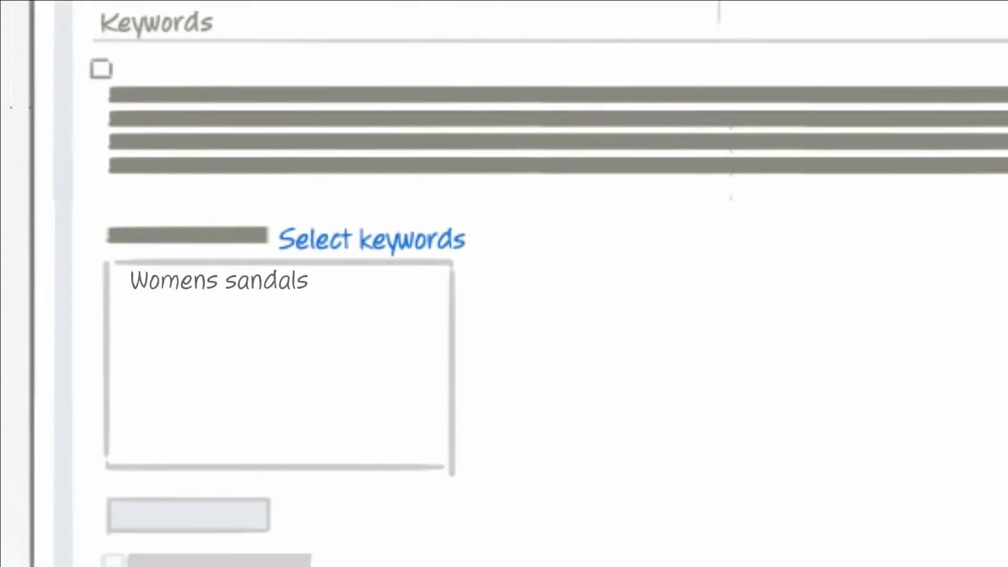
{"action": "type", "text": "White summer sandals"}
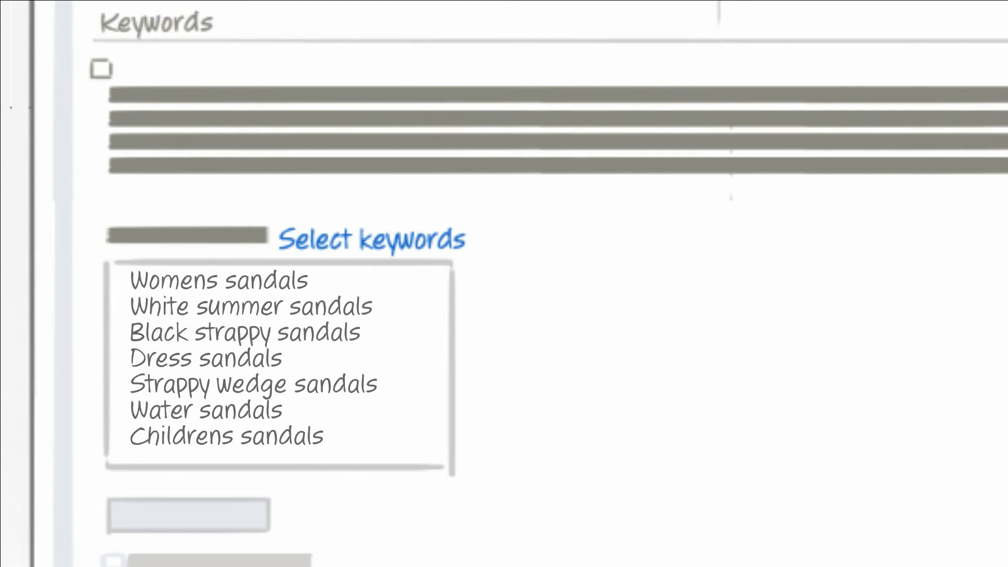
{"action": "mouse_move", "coordinate": [190, 527]}
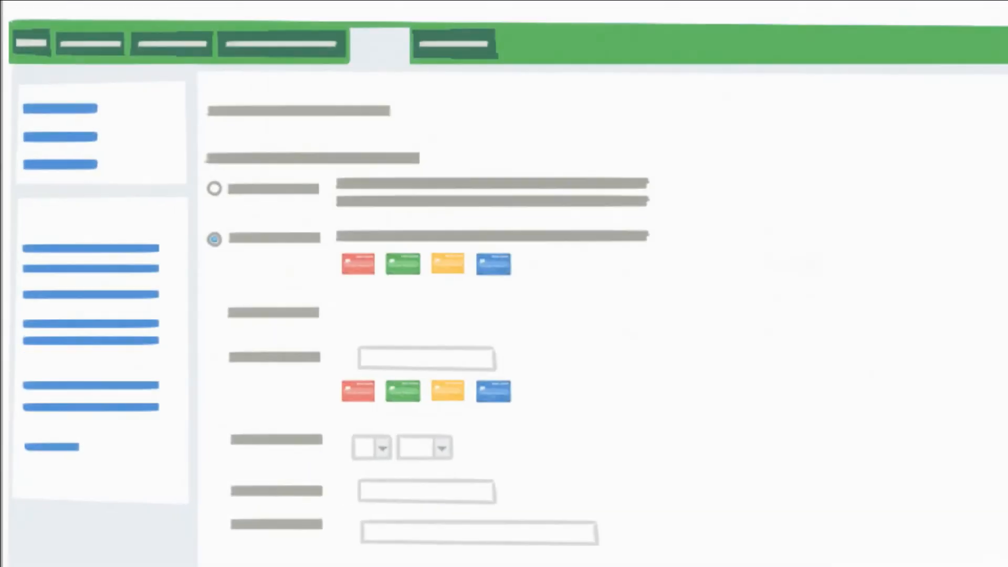
- Scroll through the billing form's credit card detail fields
{"action": "scroll", "scroll_direction": "down", "scroll_amount": 3}
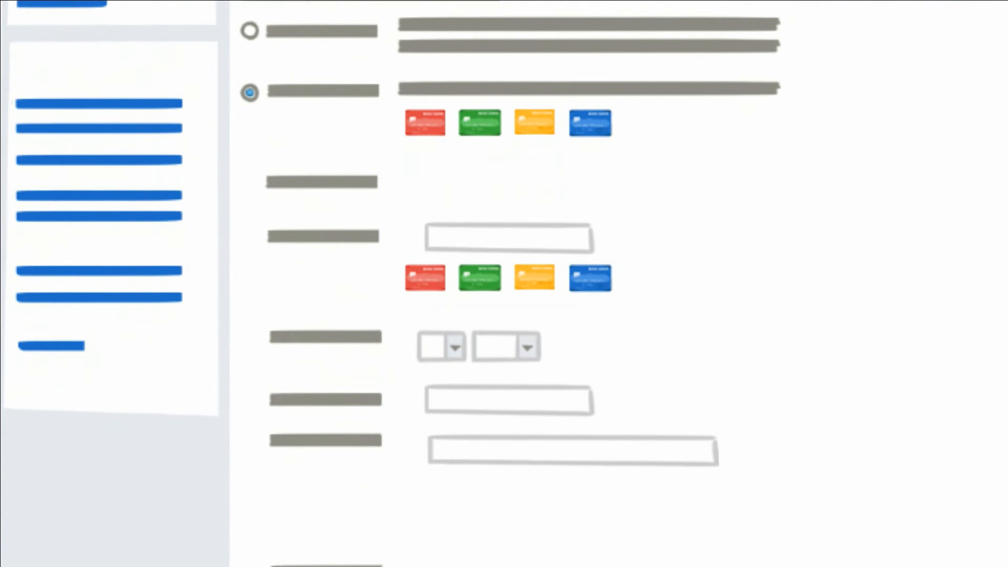
{"action": "scroll", "scroll_direction": "down", "scroll_amount": 3}
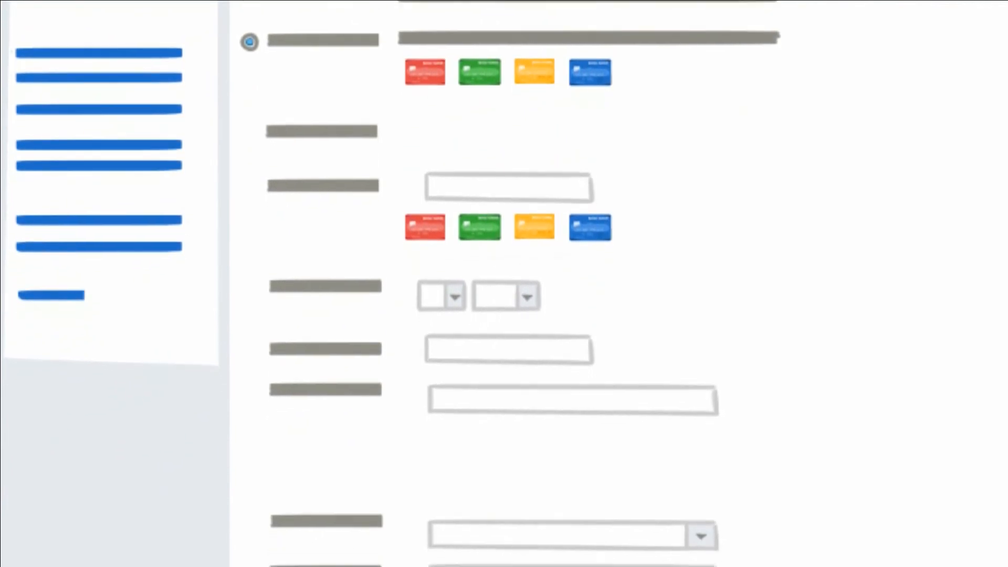
{"action": "scroll", "scroll_direction": "down", "scroll_amount": 3}
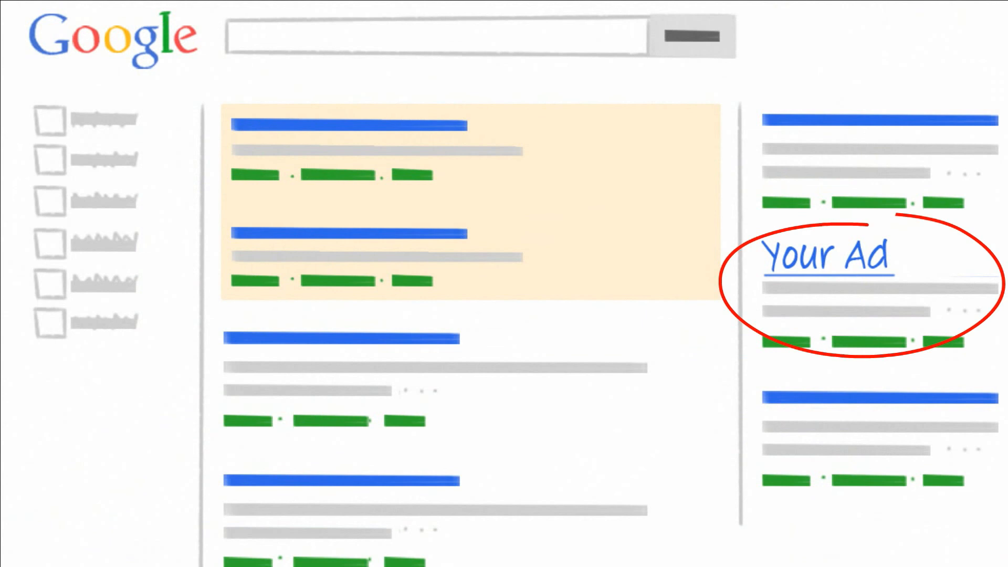
- Follow the 'Shoes for you' ad in the search results to the shop's landing page
{"action": "scroll", "scroll_direction": "down", "scroll_amount": 3}
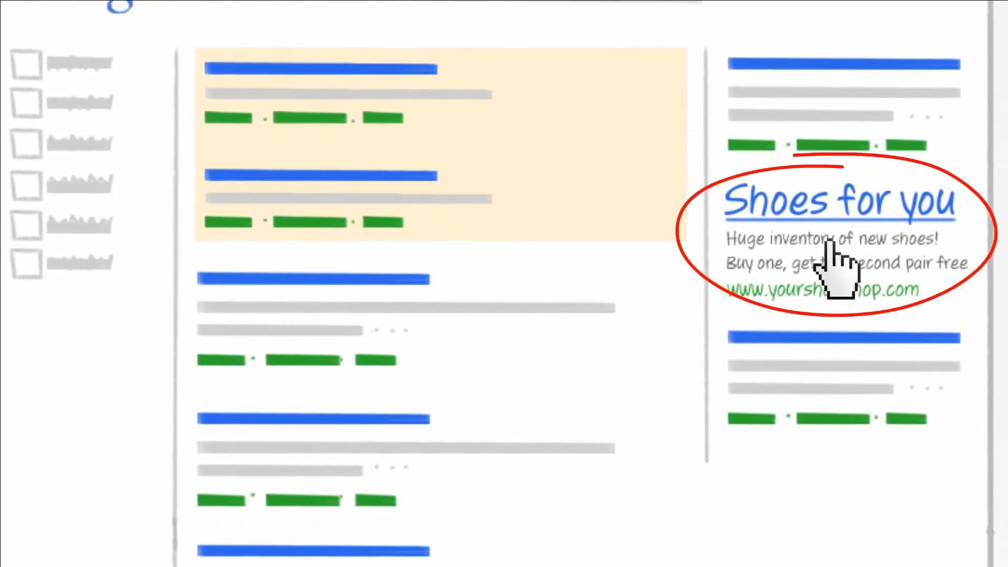
{"action": "left_click", "coordinate": [838, 203]}
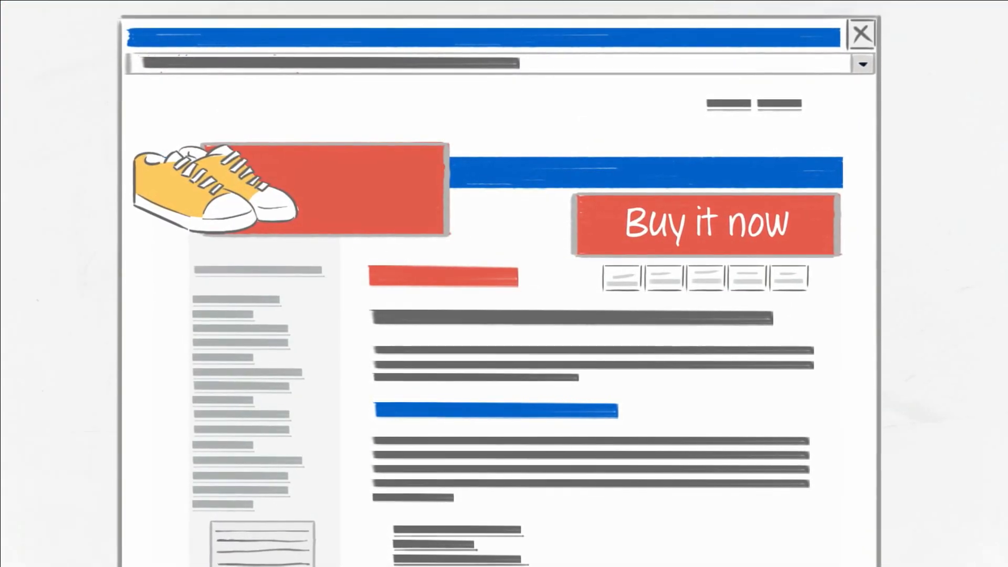